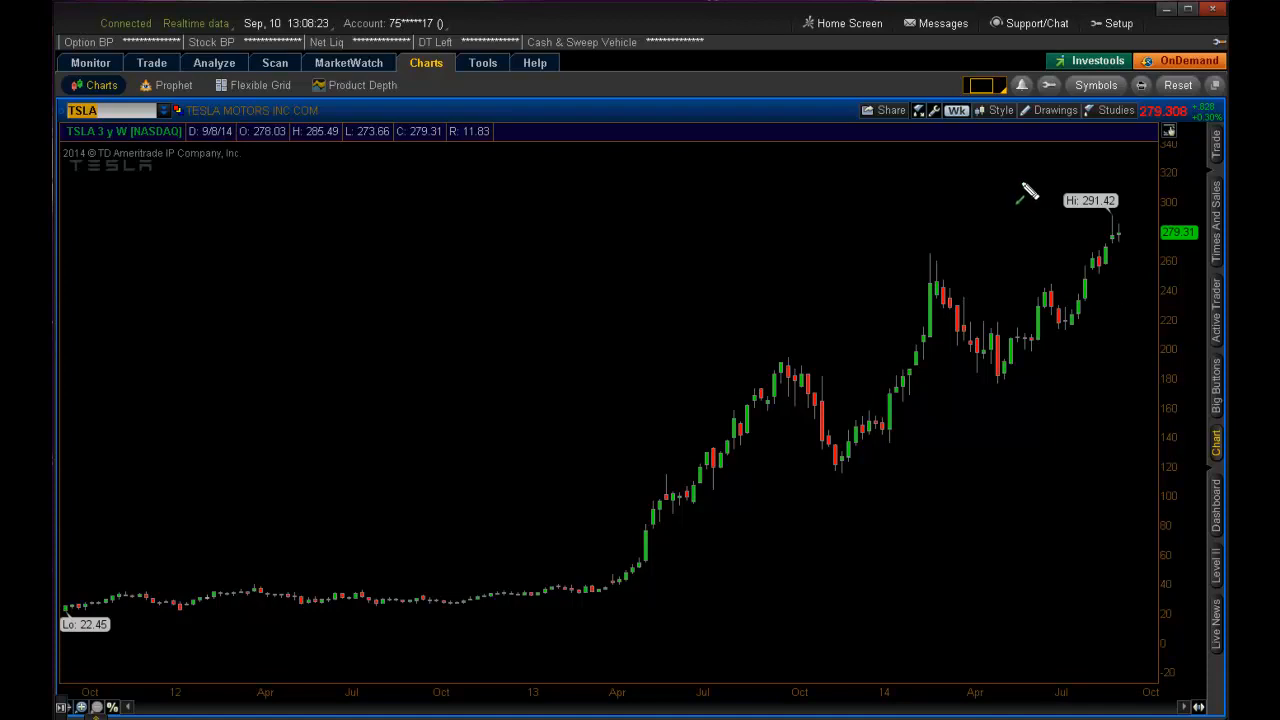
{"action": "mouse_move", "coordinate": [518, 190]}
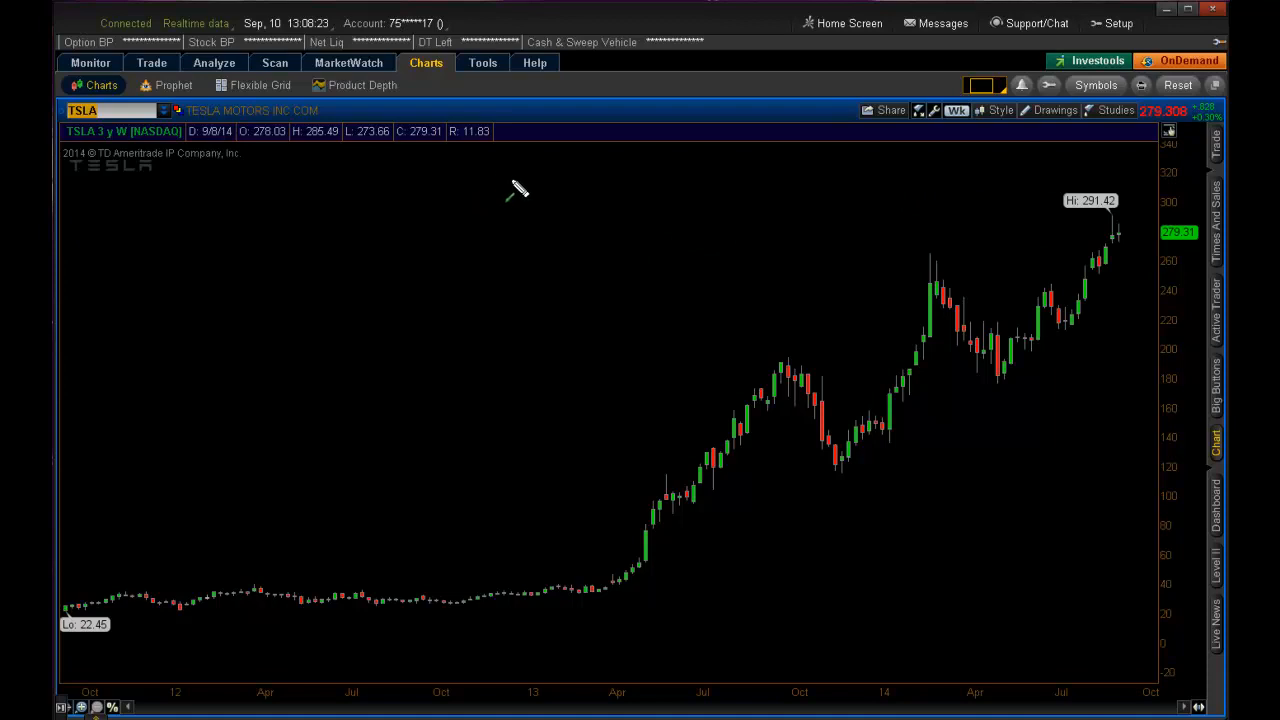
- Open the Edit Studies and Strategies dialog from the TSLA chart's Studies menu
{"action": "left_click_drag", "start_coordinate": [465, 120], "coordinate": [515, 185]}
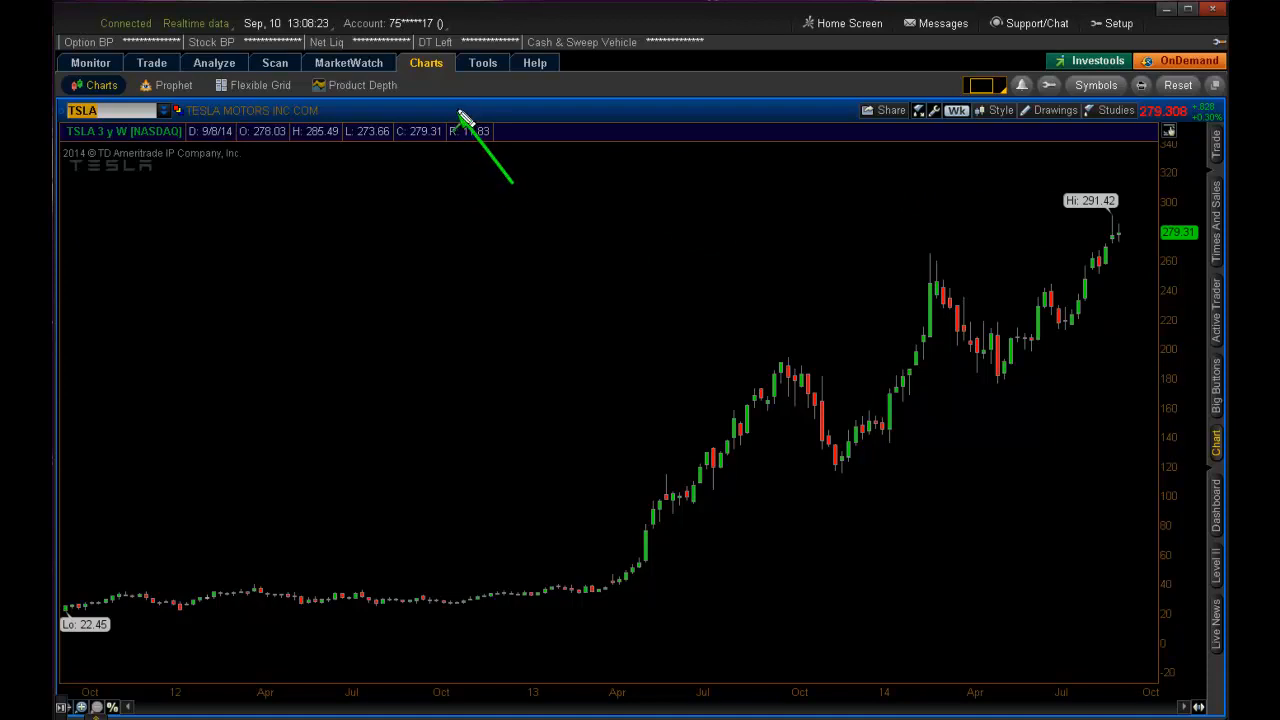
{"action": "mouse_move", "coordinate": [442, 92]}
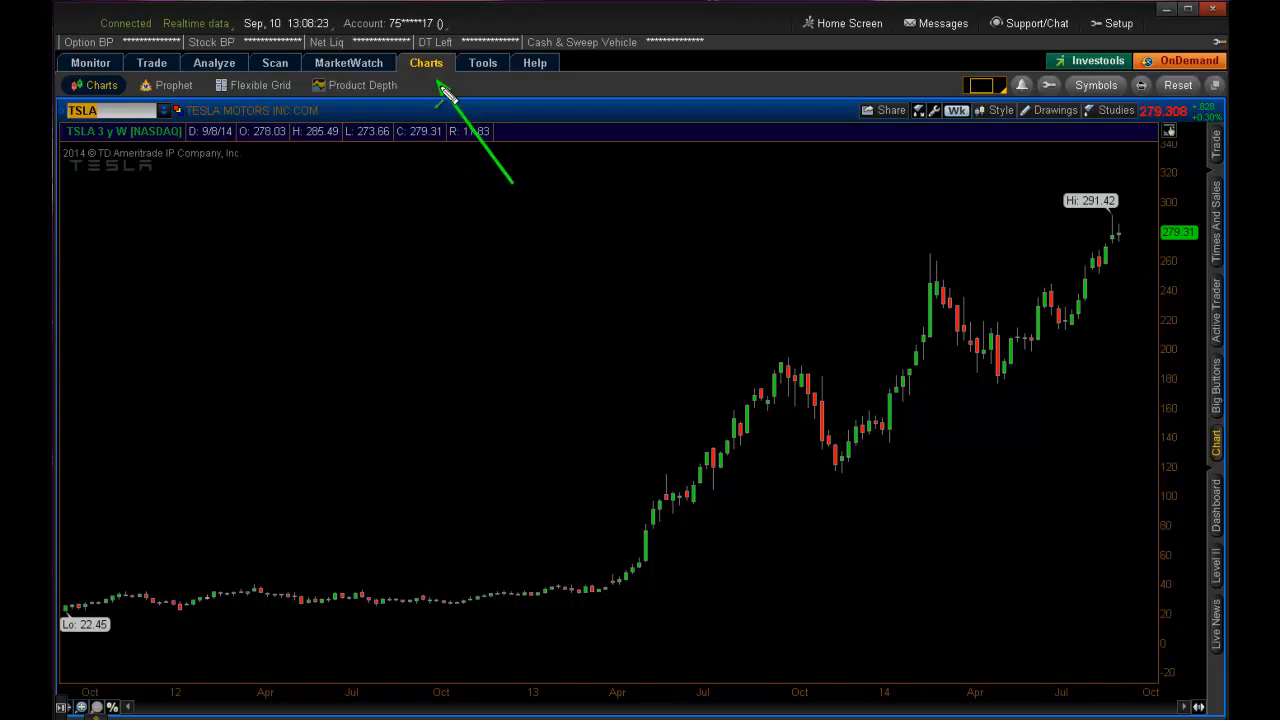
{"action": "mouse_move", "coordinate": [428, 200]}
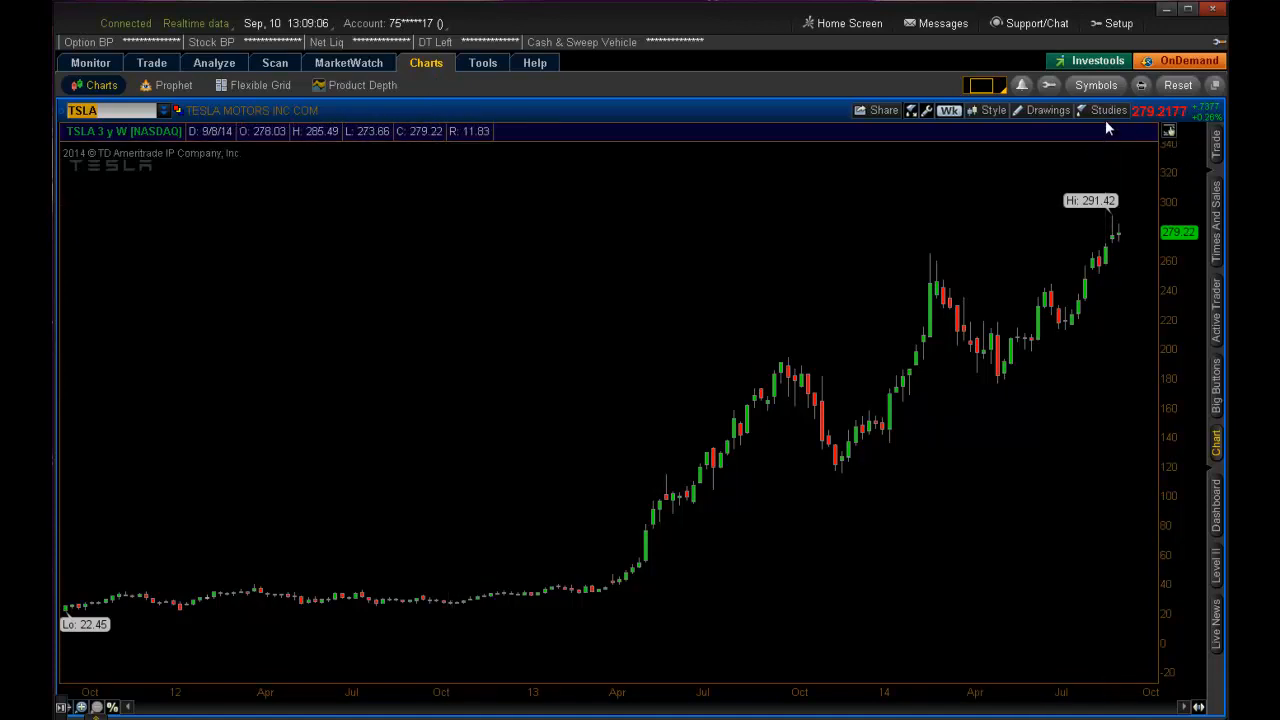
{"action": "left_click", "coordinate": [1108, 110]}
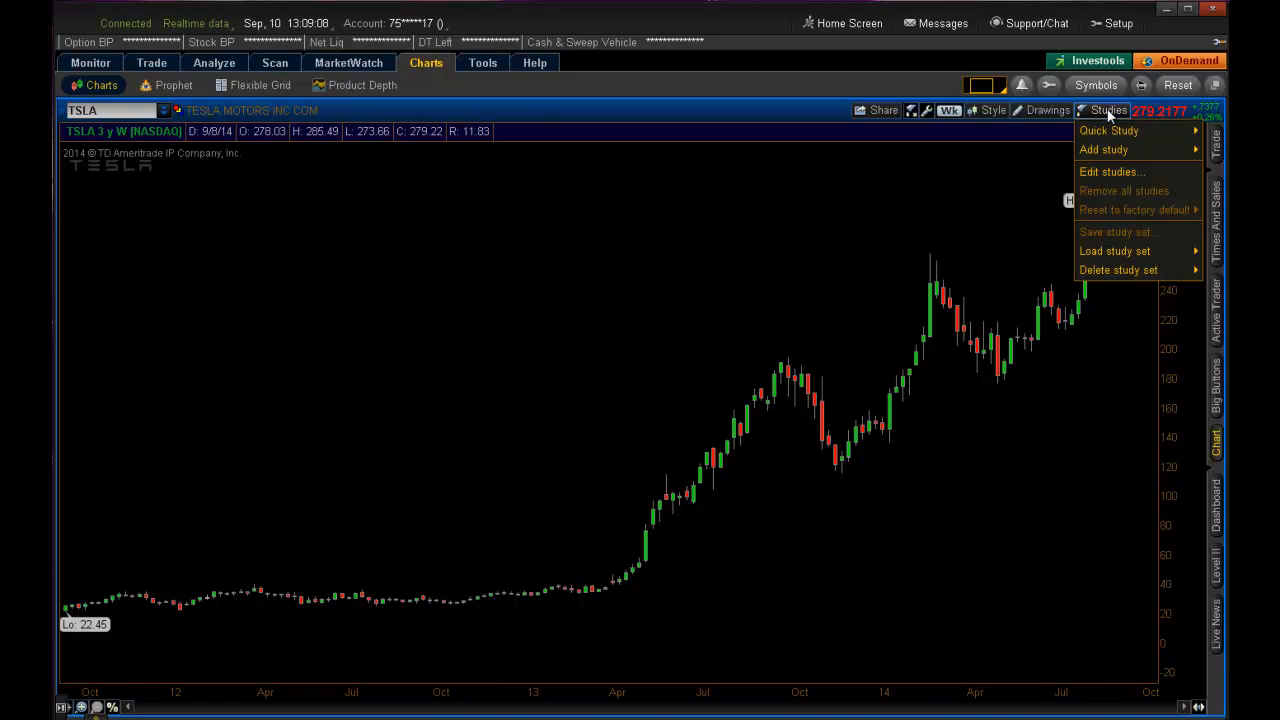
{"action": "left_click", "coordinate": [1111, 171]}
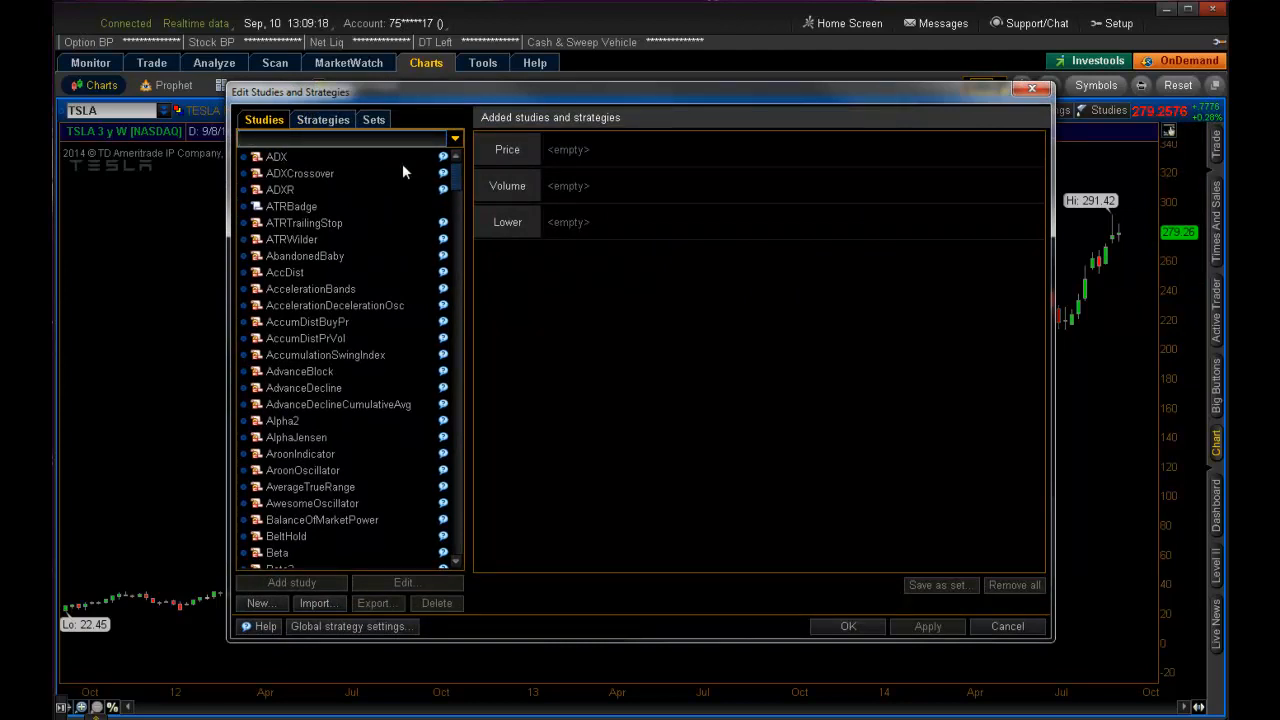
- Search 'squee' and add TTM_Squeeze to the Lower studies list
{"action": "type", "text": "squeeze"}
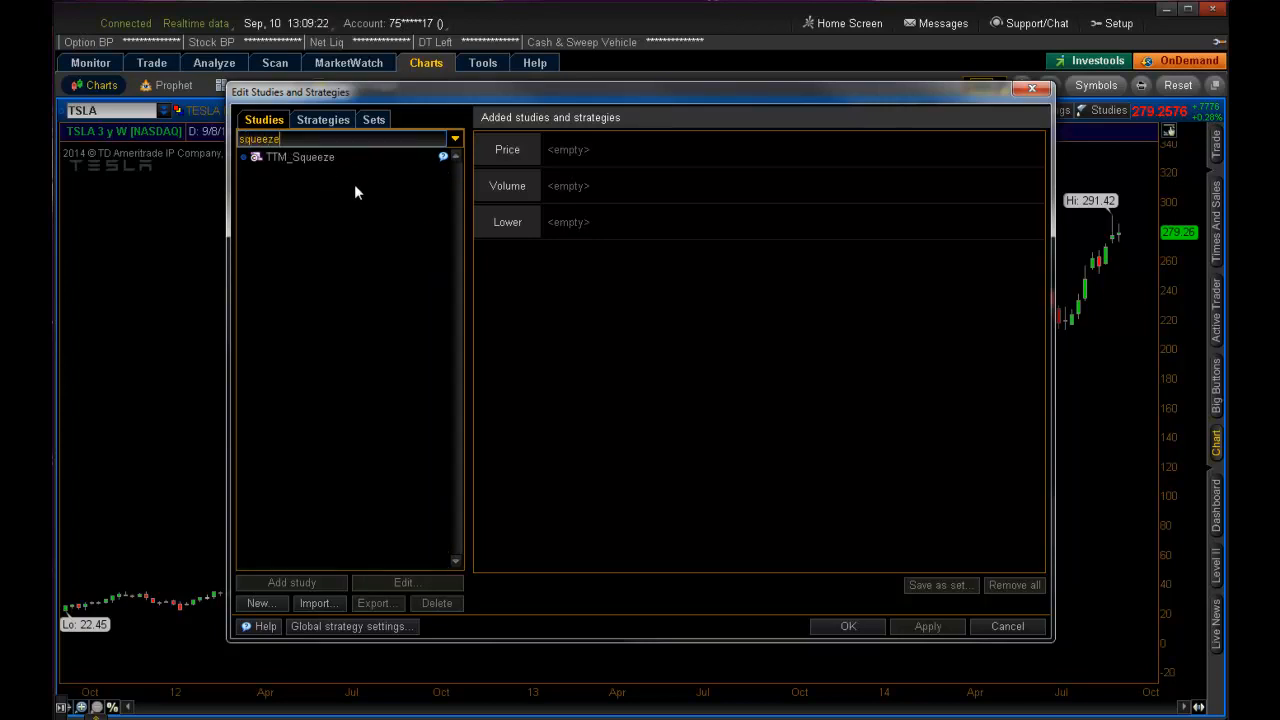
{"action": "double_click", "coordinate": [300, 157]}
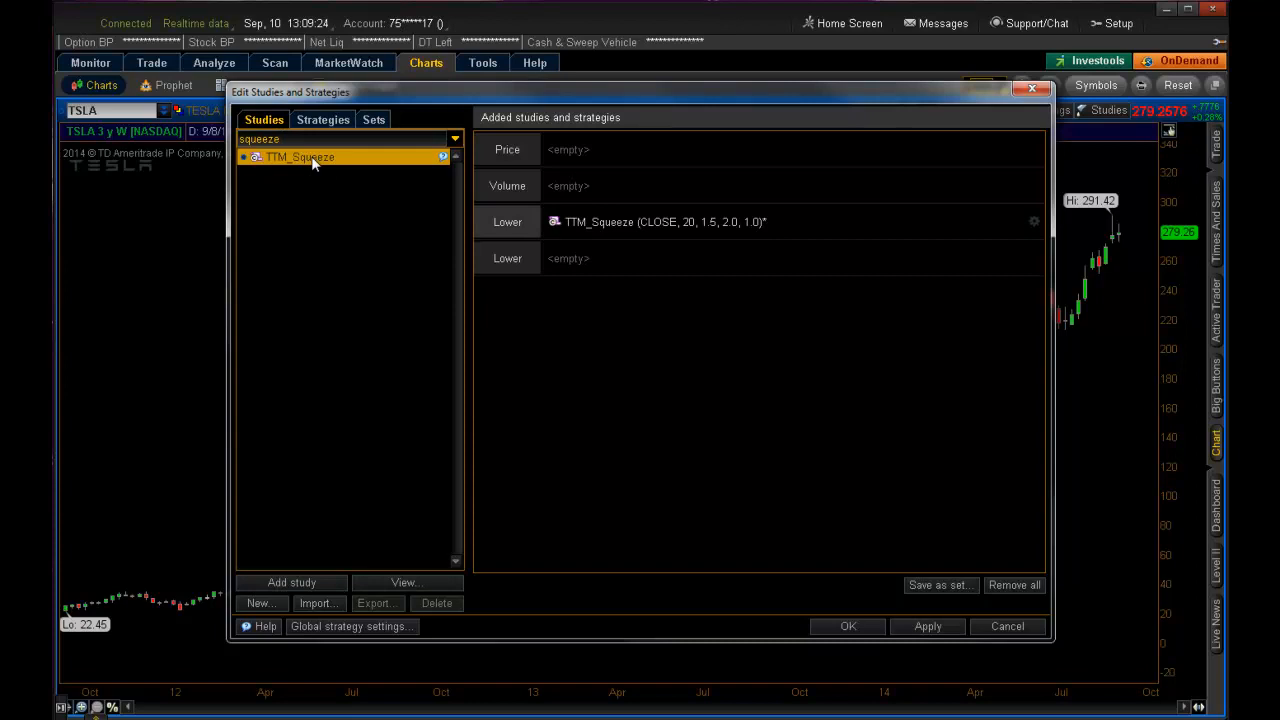
{"action": "left_click", "coordinate": [665, 222]}
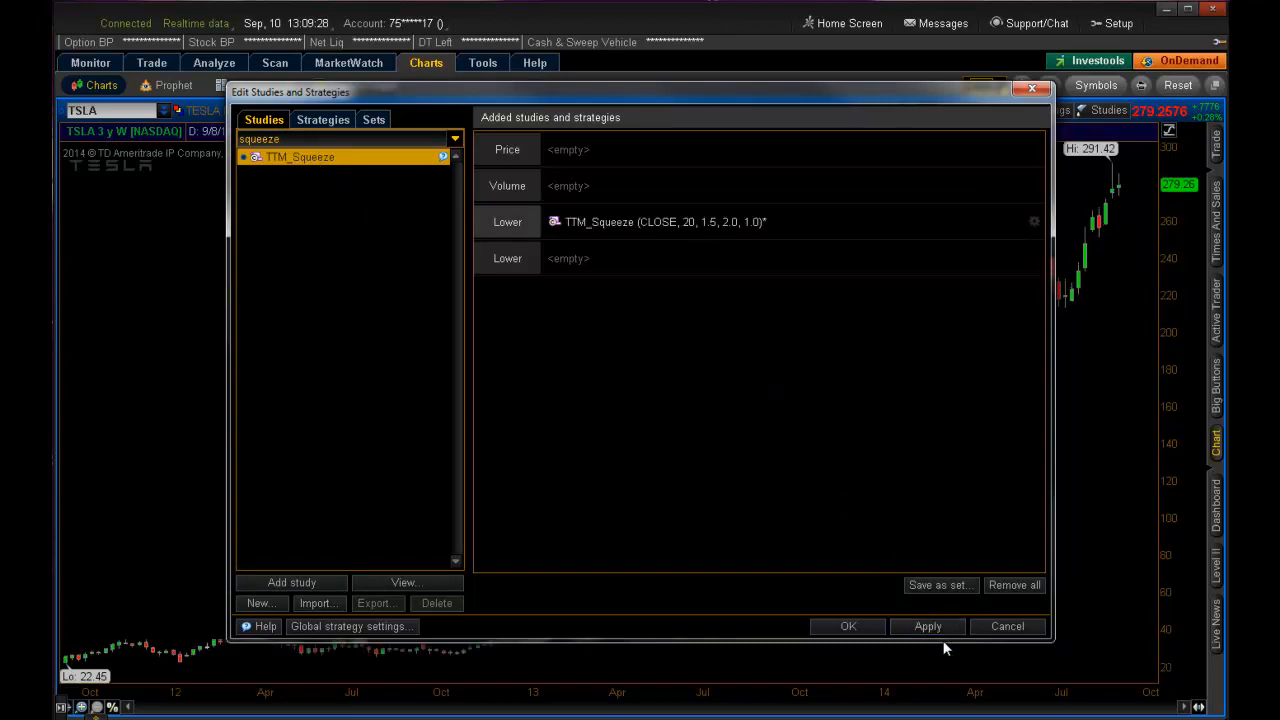
- Apply the TTM_Squeeze study to the TSLA chart and close the editor with OK
{"action": "left_click", "coordinate": [927, 626]}
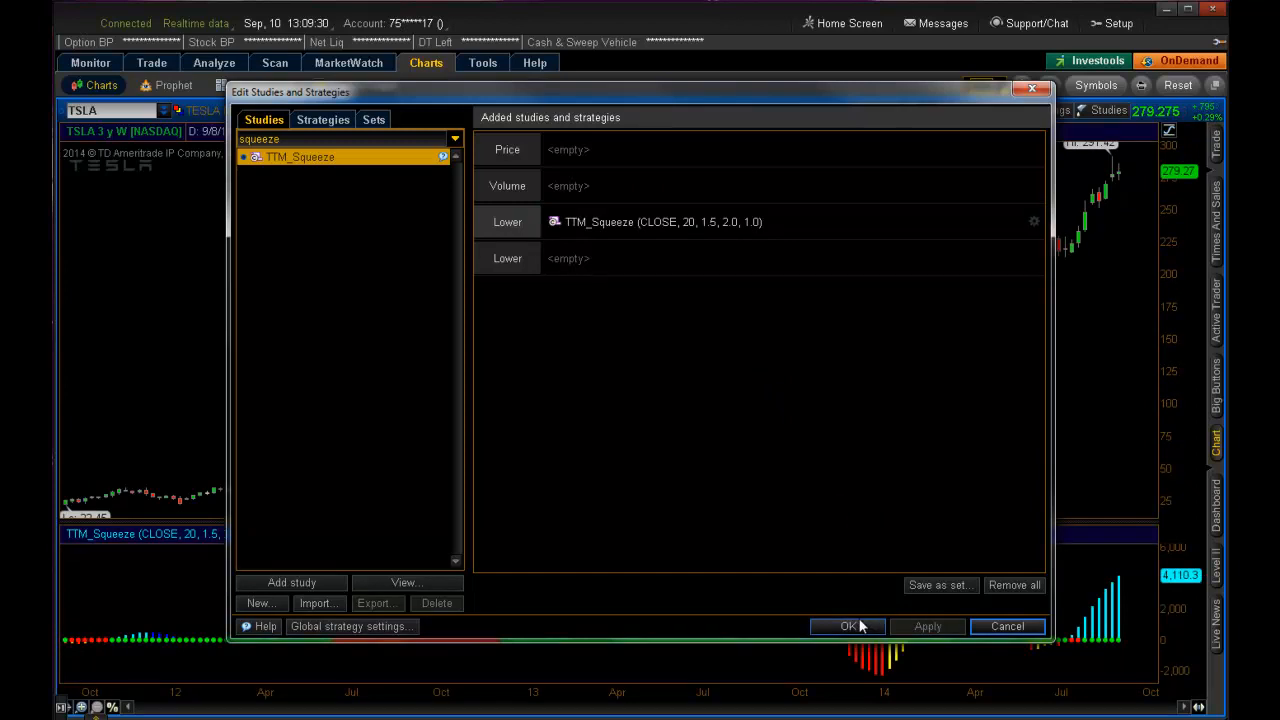
{"action": "left_click", "coordinate": [847, 626]}
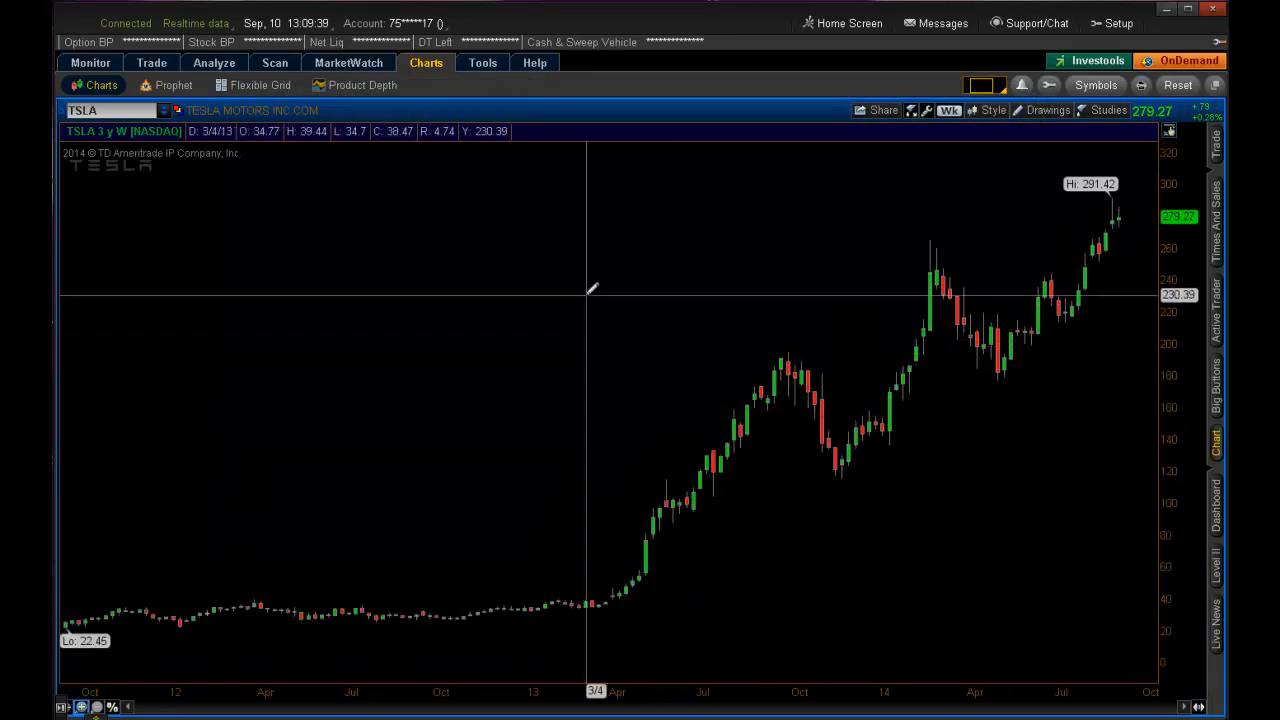
- Reopen Edit Studies and Strategies via the chart's right-click Studies menu
{"action": "right_click", "coordinate": [590, 290]}
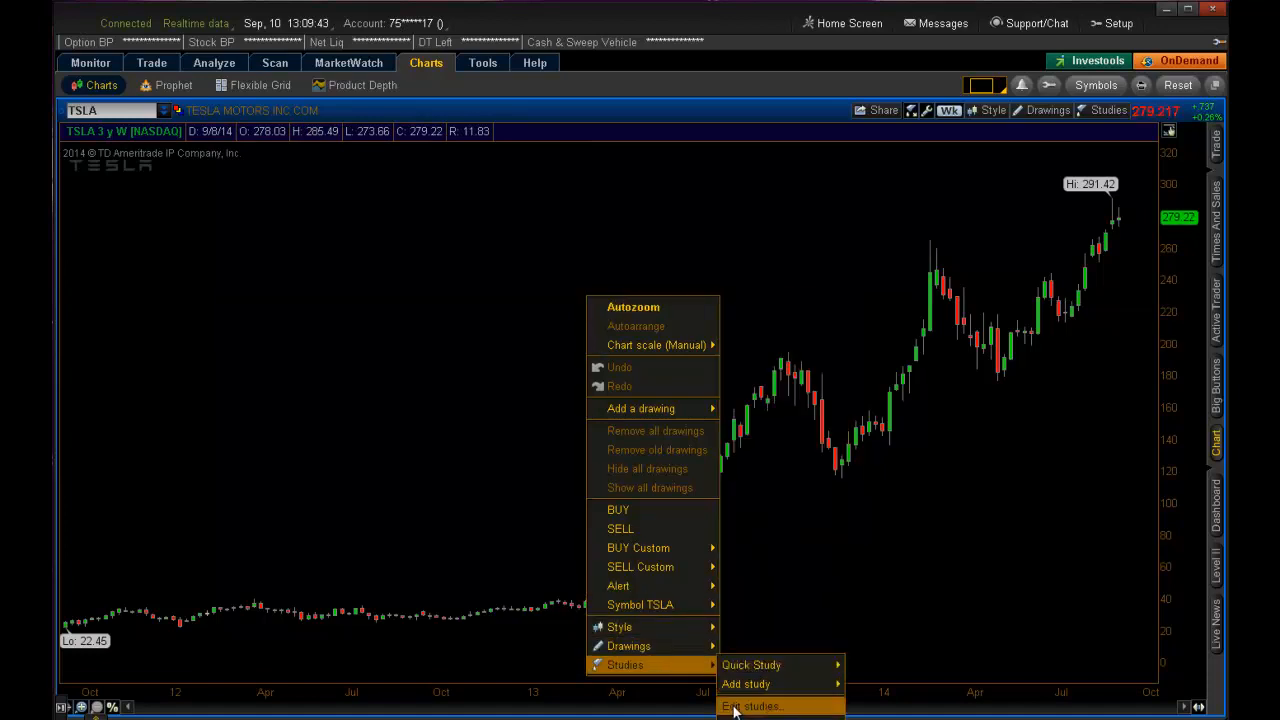
{"action": "left_click", "coordinate": [752, 706]}
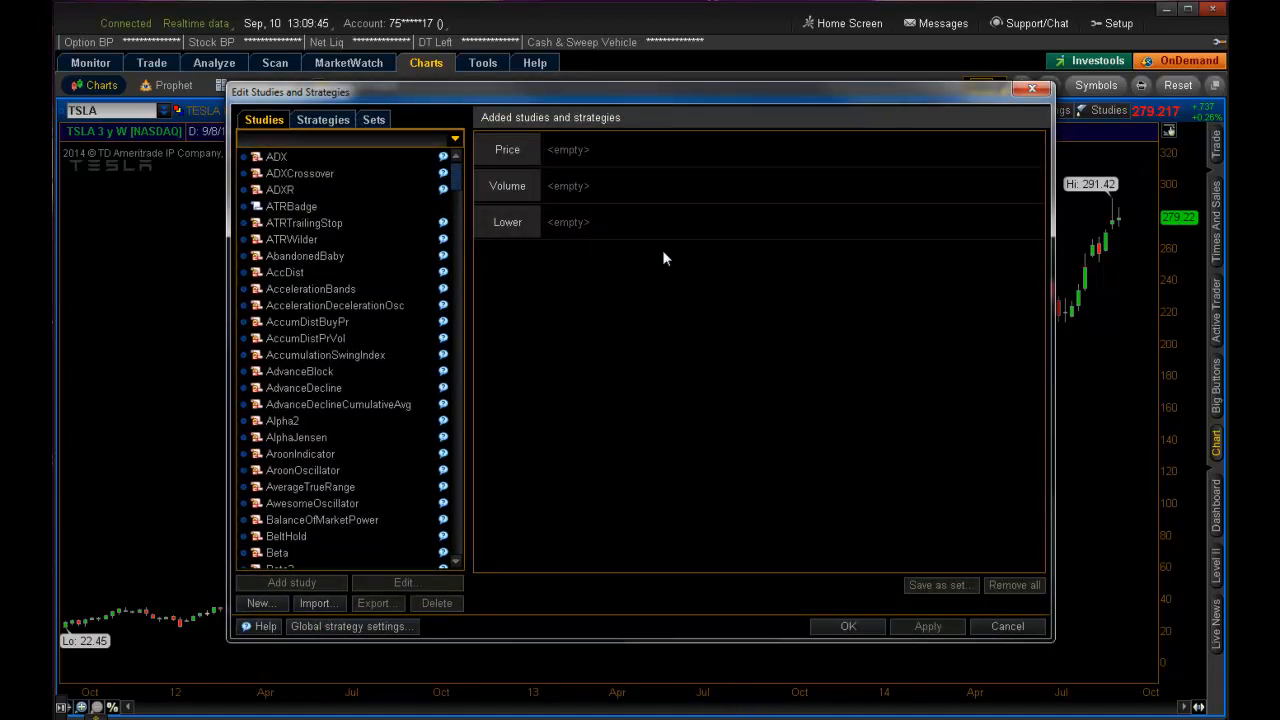
{"action": "mouse_move", "coordinate": [482, 279]}
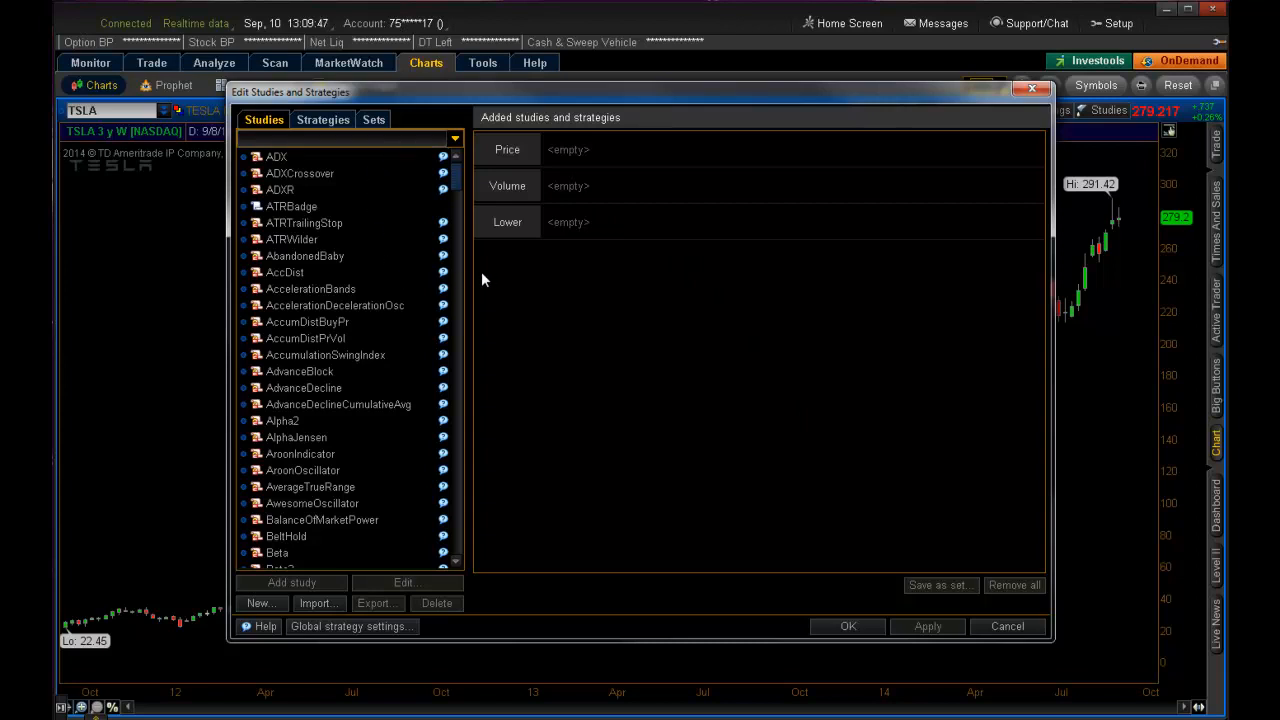
- Search the study list for 'squeez' and select TTM_Squeeze
{"action": "left_click", "coordinate": [340, 138]}
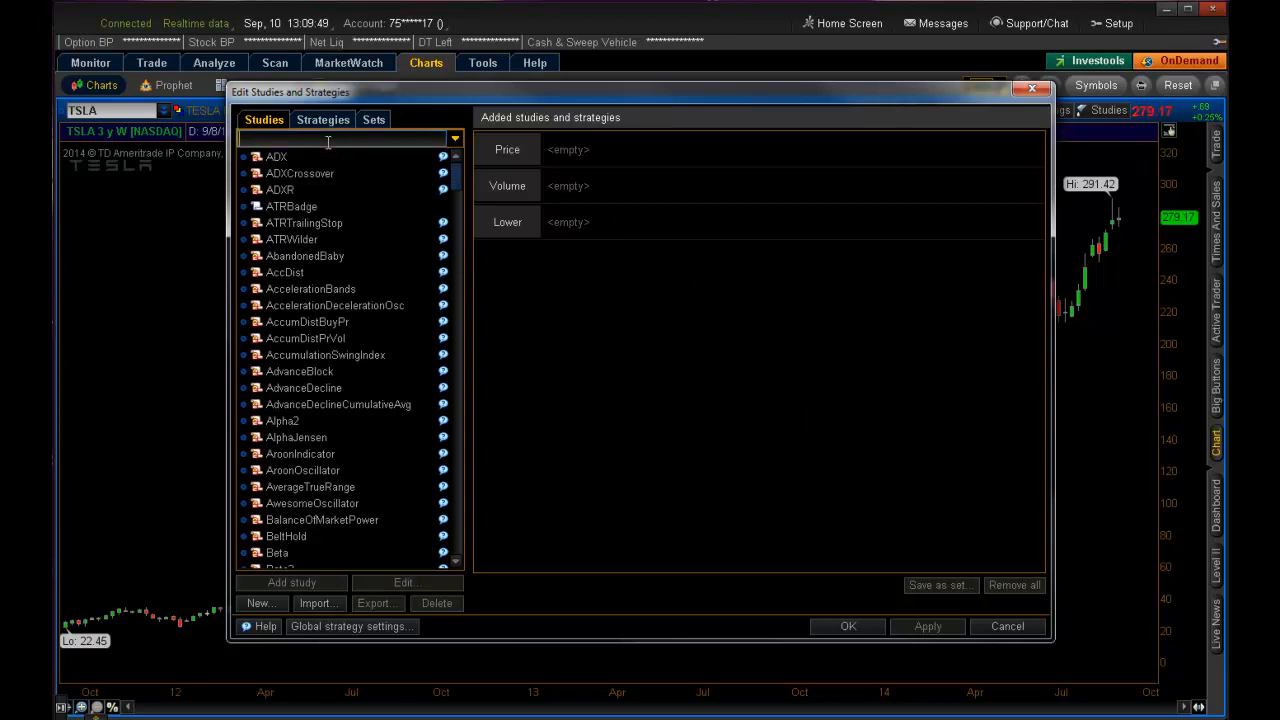
{"action": "type", "text": "squeez"}
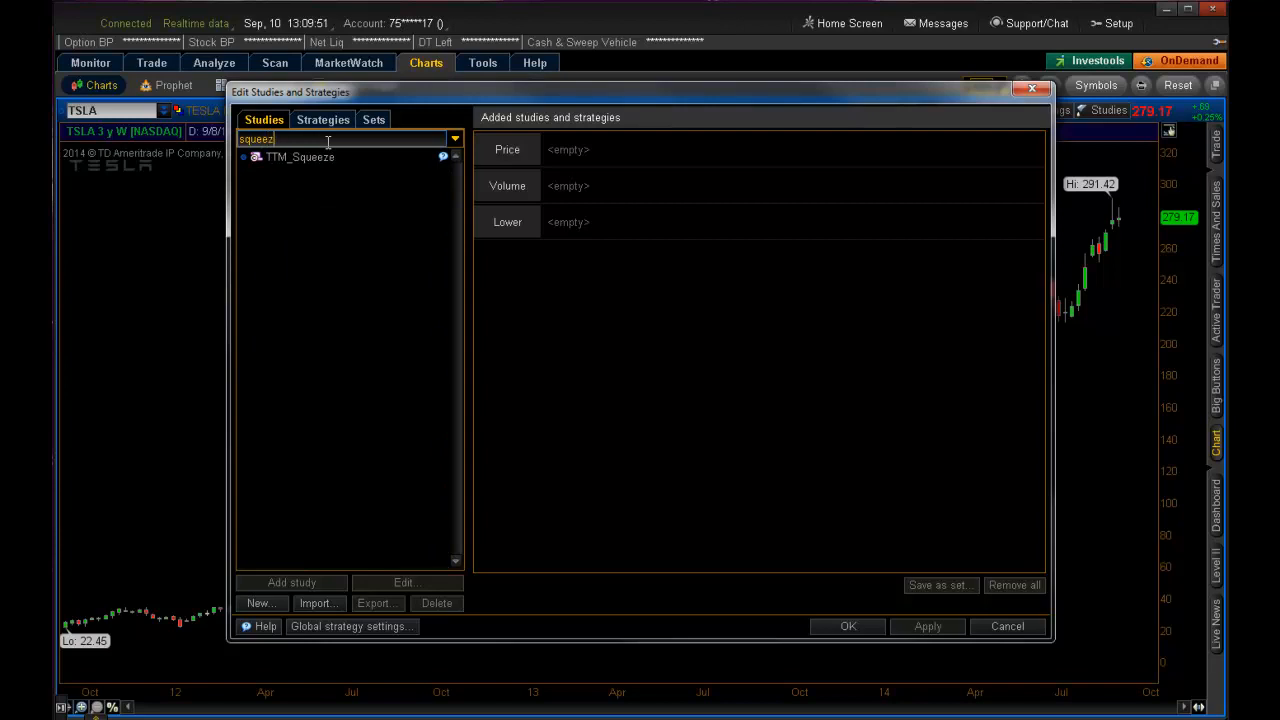
{"action": "left_click", "coordinate": [300, 157]}
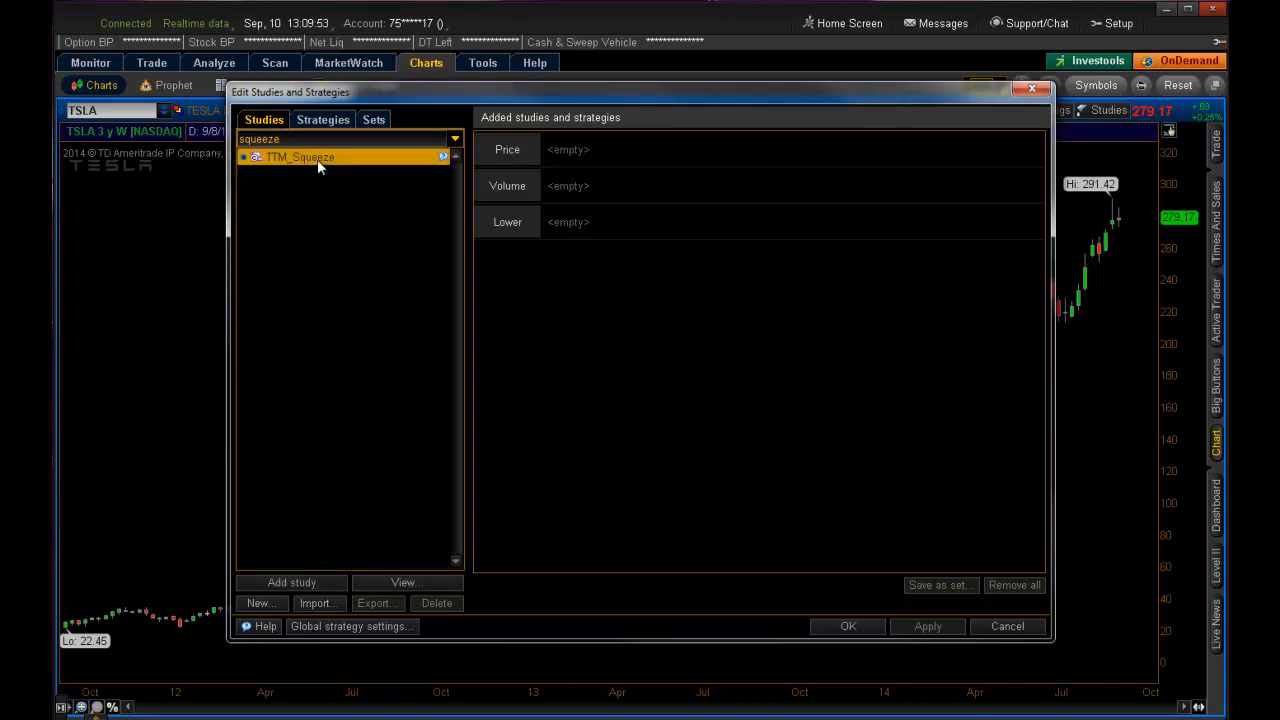